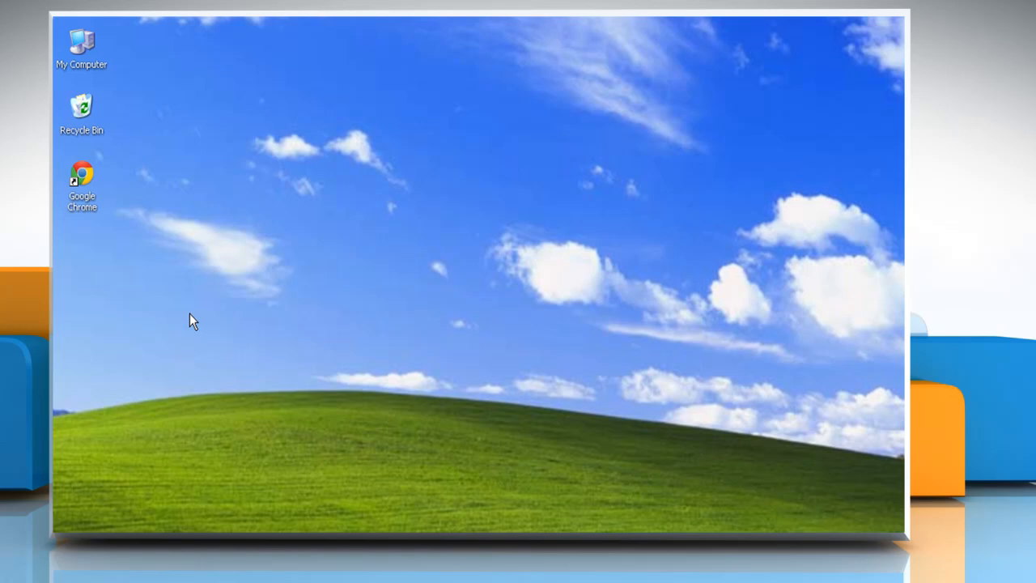
Step: Launch Google Chrome from its desktop shortcut
click(82, 187)
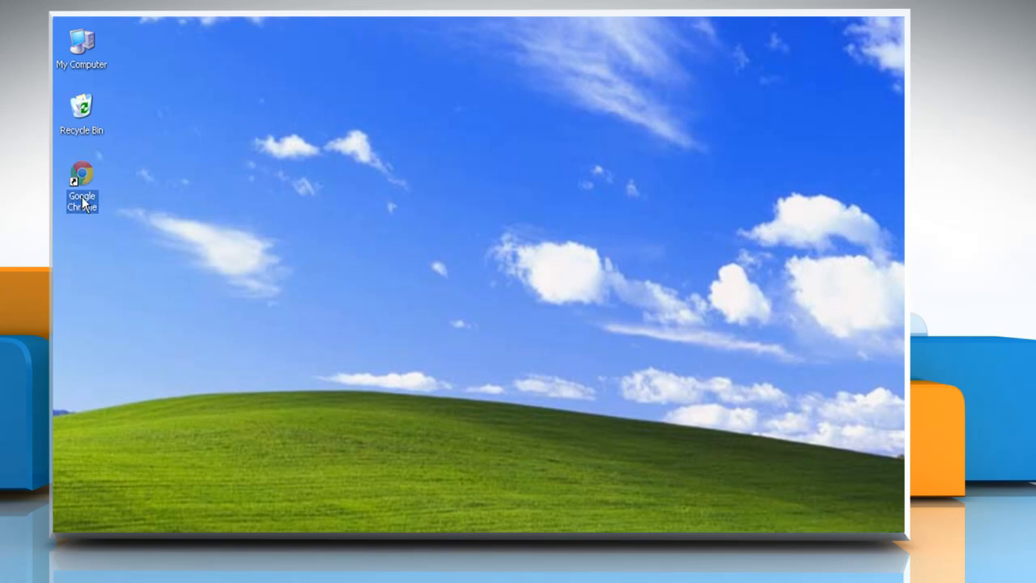
double_click(81, 174)
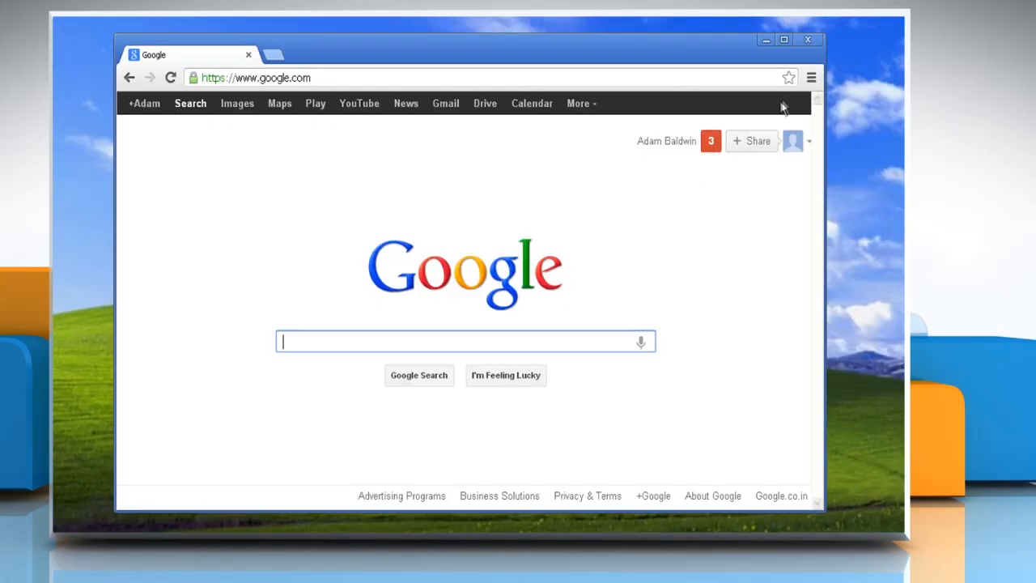
Step: Go to Settings from the Chrome menu and open Content settings under Privacy
click(810, 78)
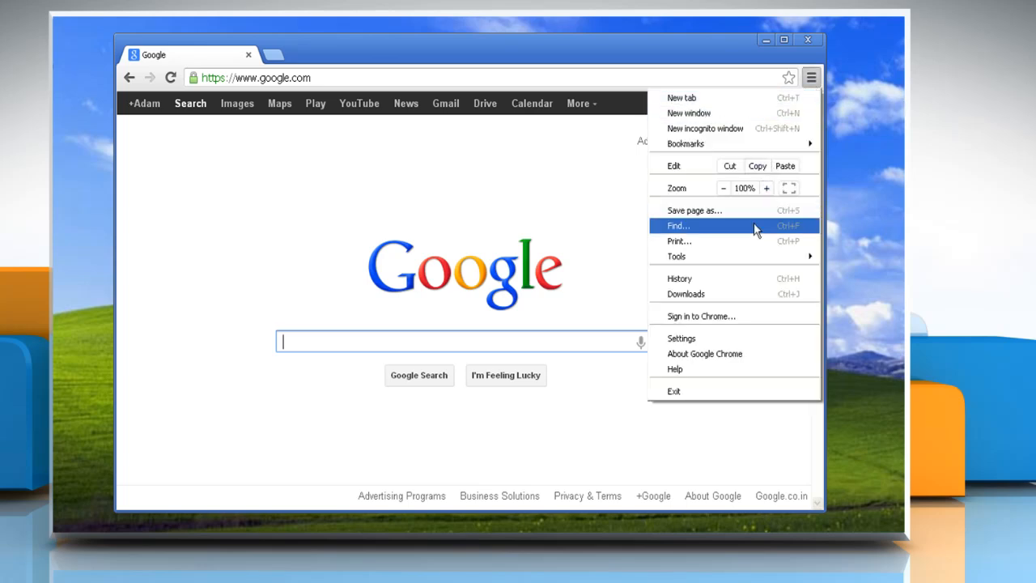
click(680, 338)
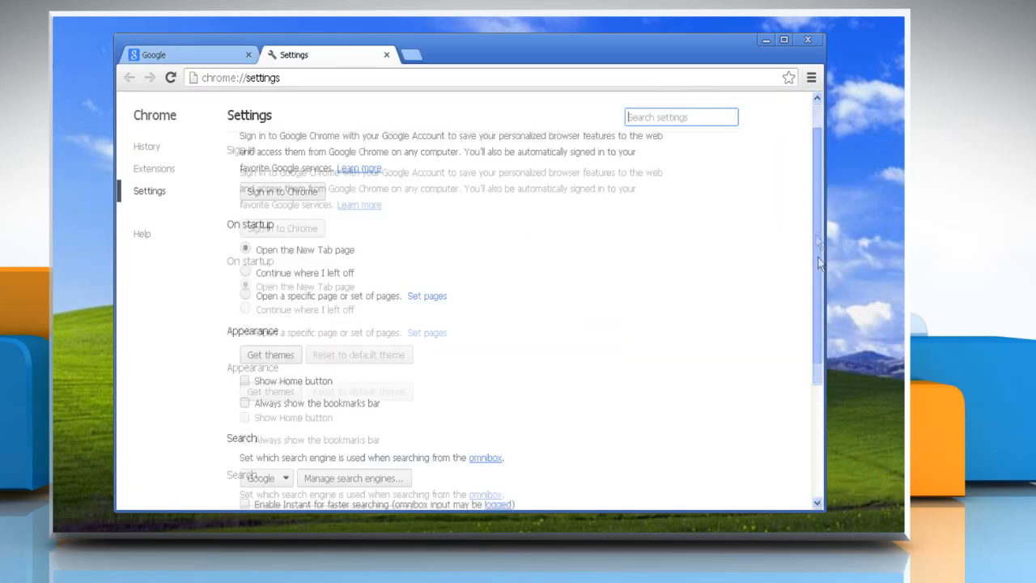
scroll(down, 3)
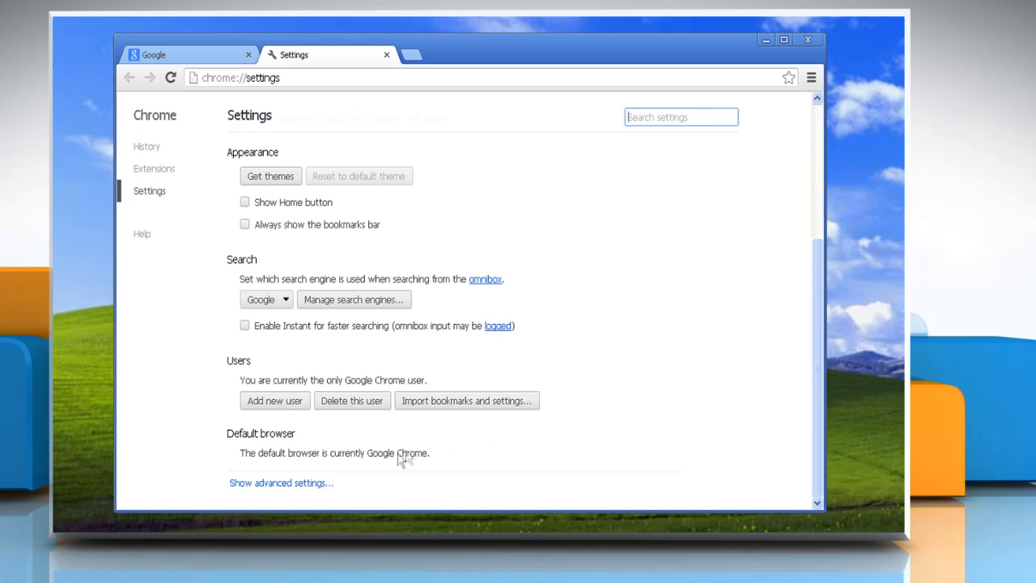
scroll(down, 3)
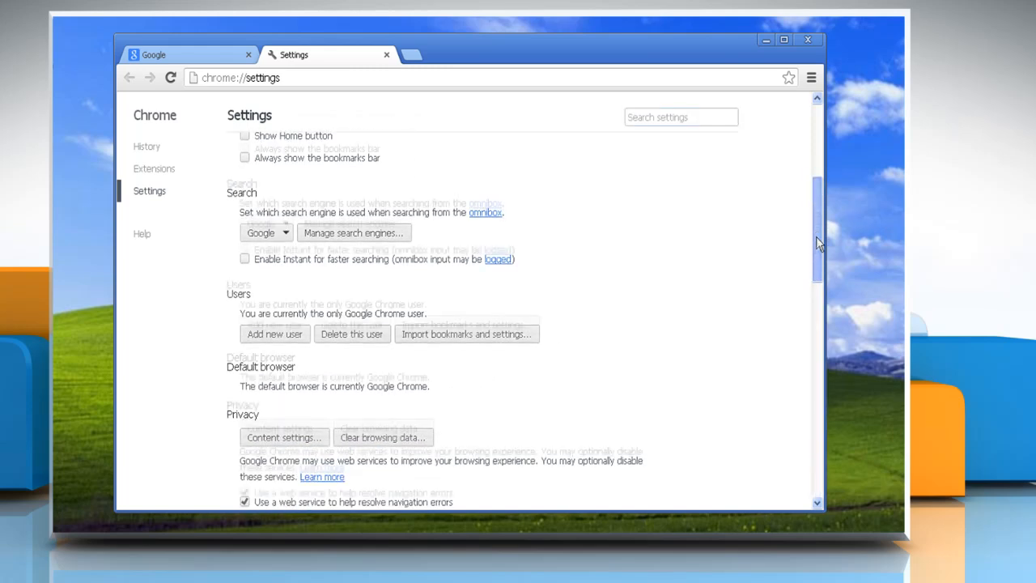
scroll(down, 3)
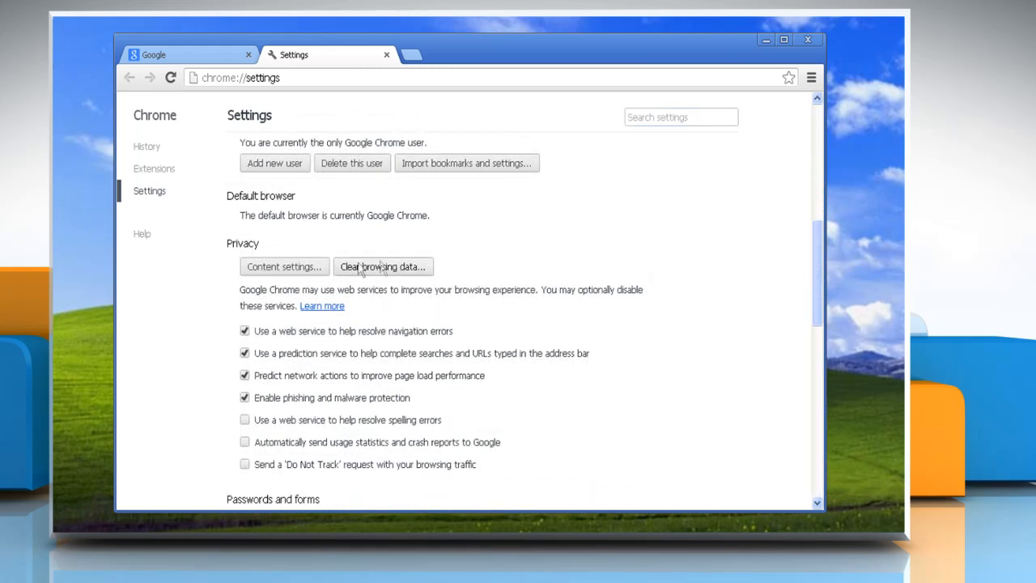
click(284, 266)
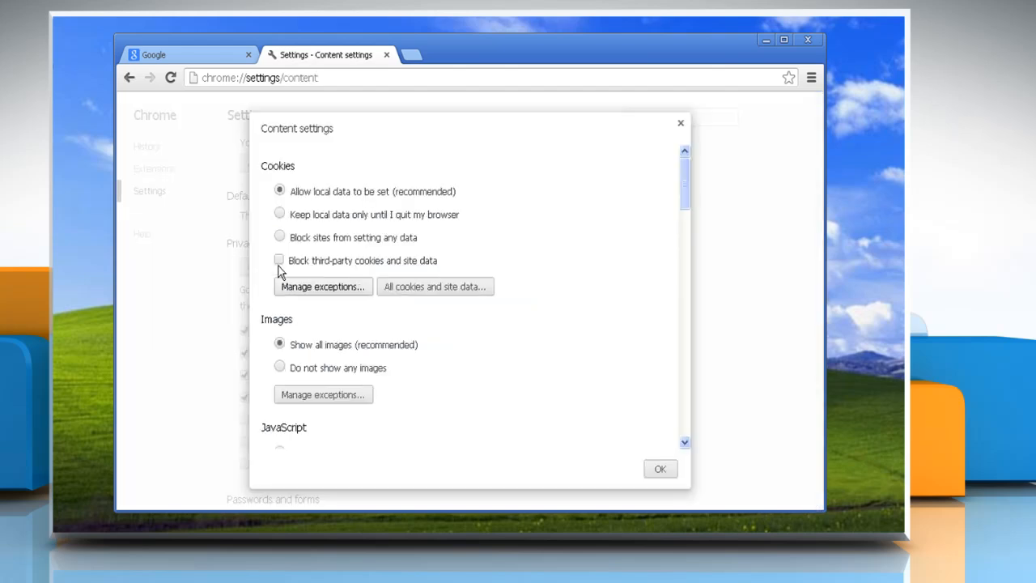
Step: Set Media to 'Ask me when a site requires access' for camera and microphone
scroll(down, 3)
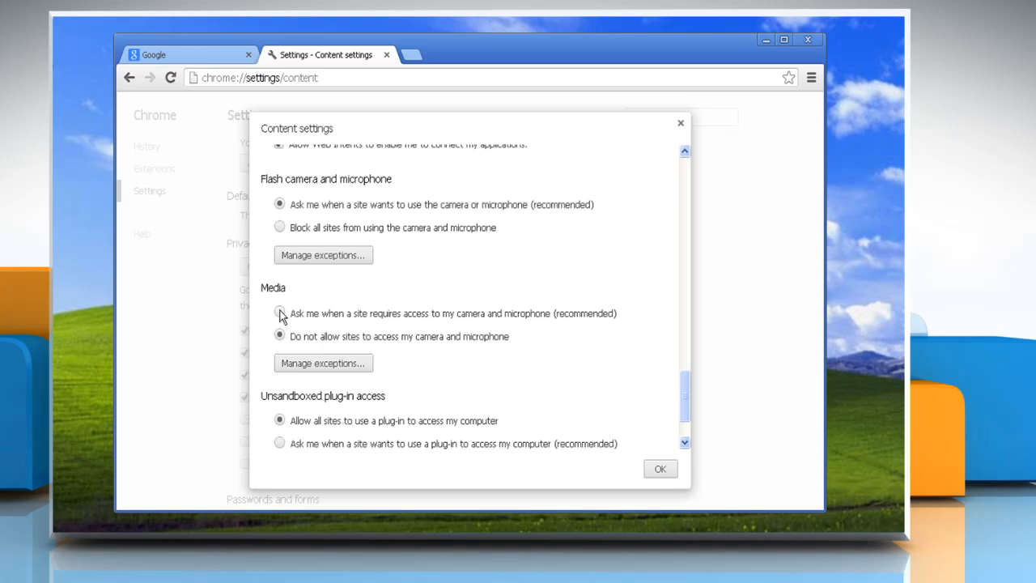
click(279, 313)
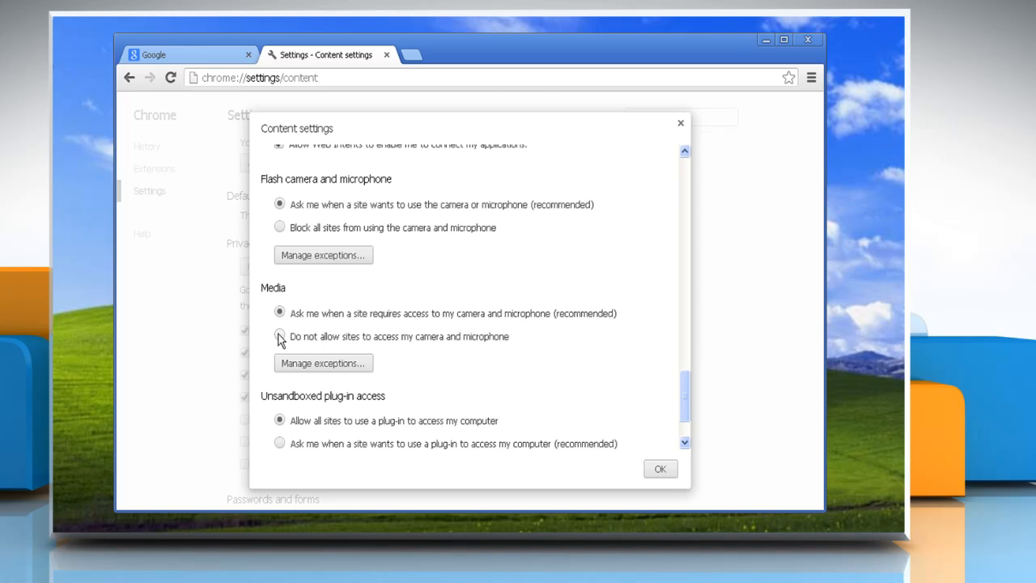
Step: Choose 'Do not allow sites to access my camera and microphone' and confirm with OK
click(279, 336)
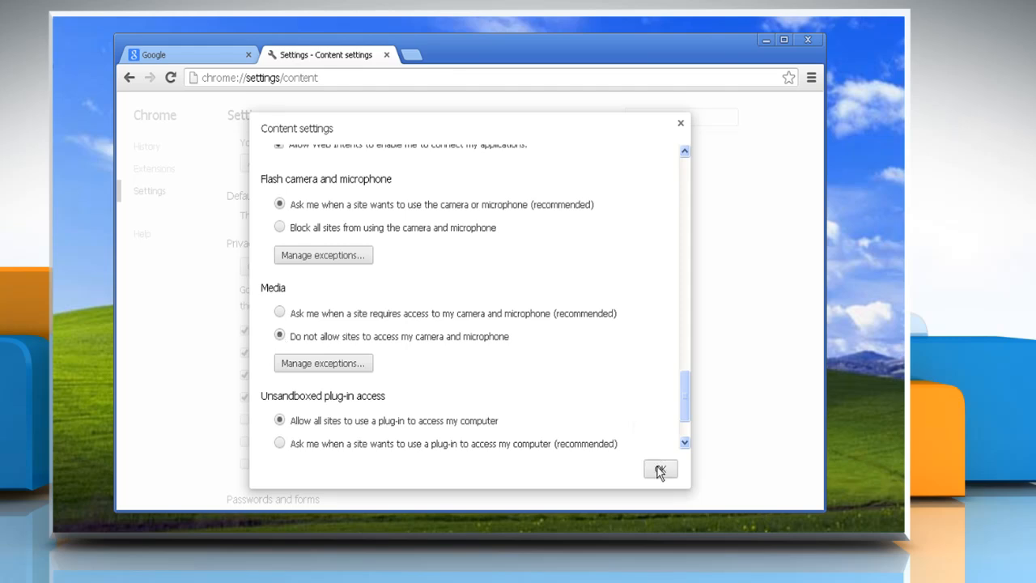
click(661, 470)
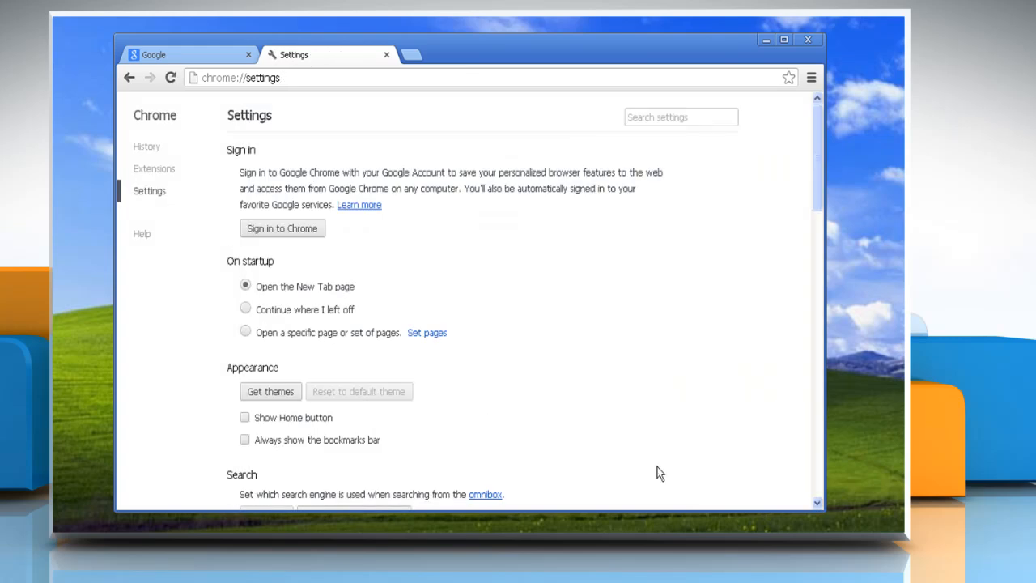